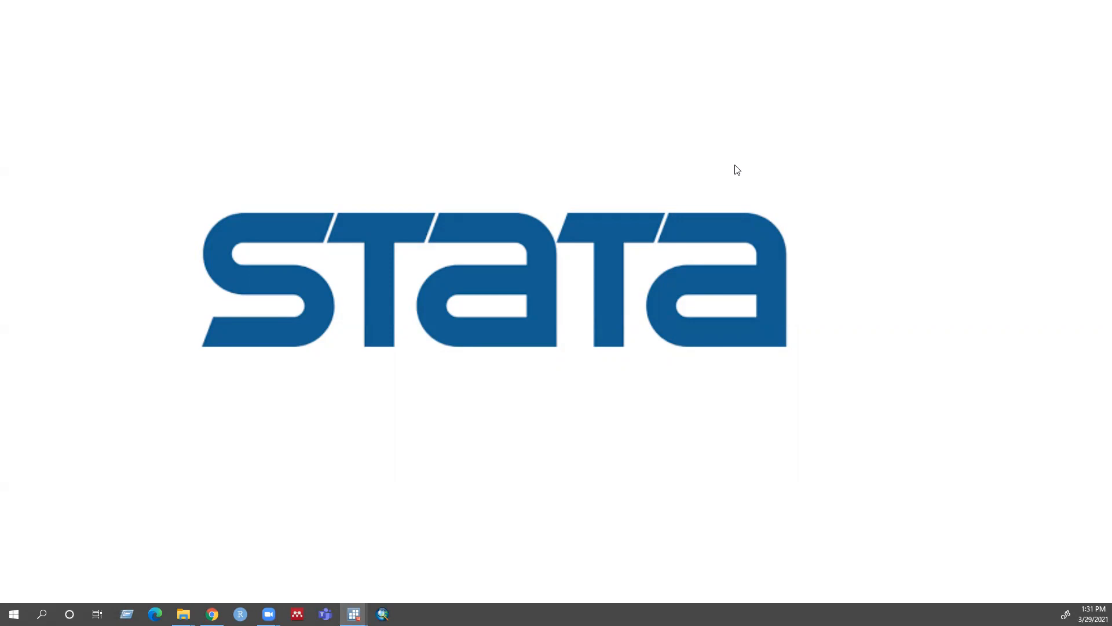
{"action": "mouse_move", "coordinate": [736, 167]}
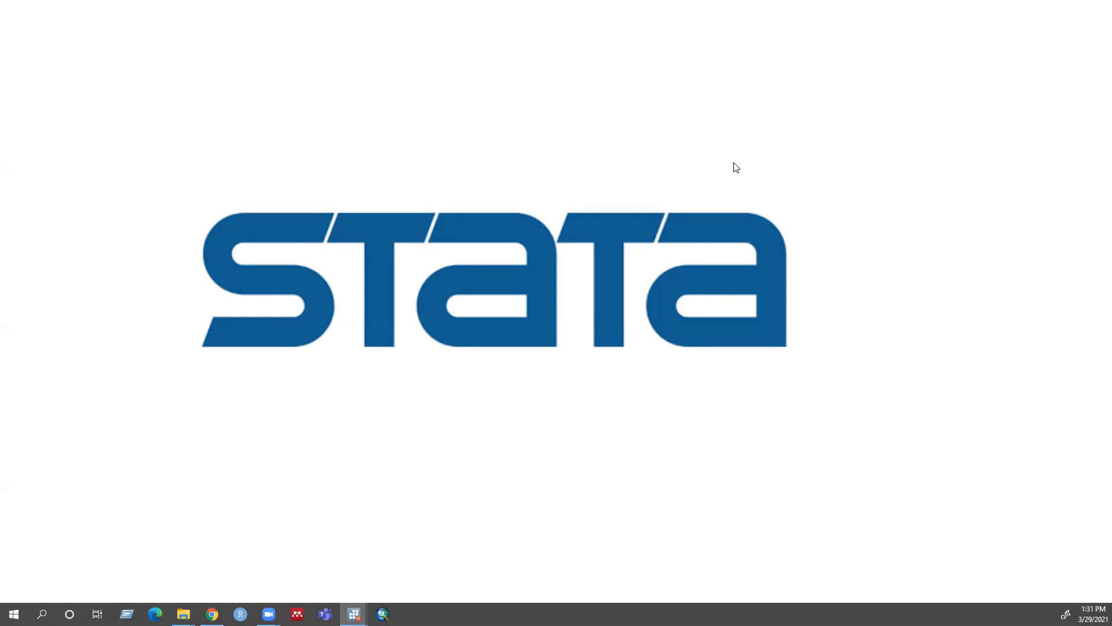
{"action": "mouse_move", "coordinate": [727, 162]}
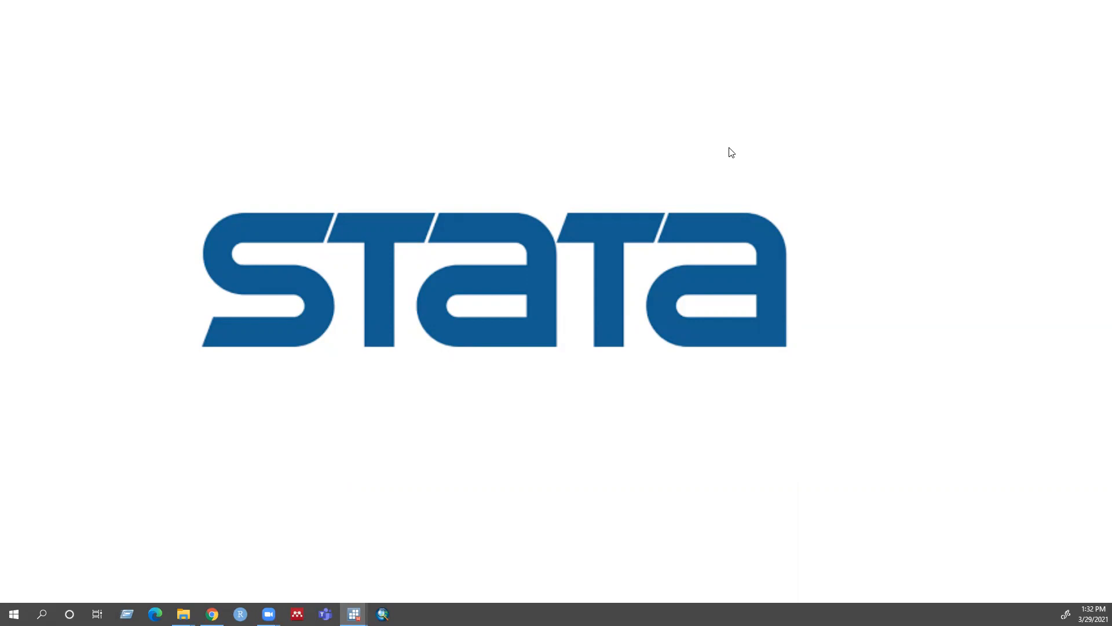
{"action": "mouse_move", "coordinate": [726, 164]}
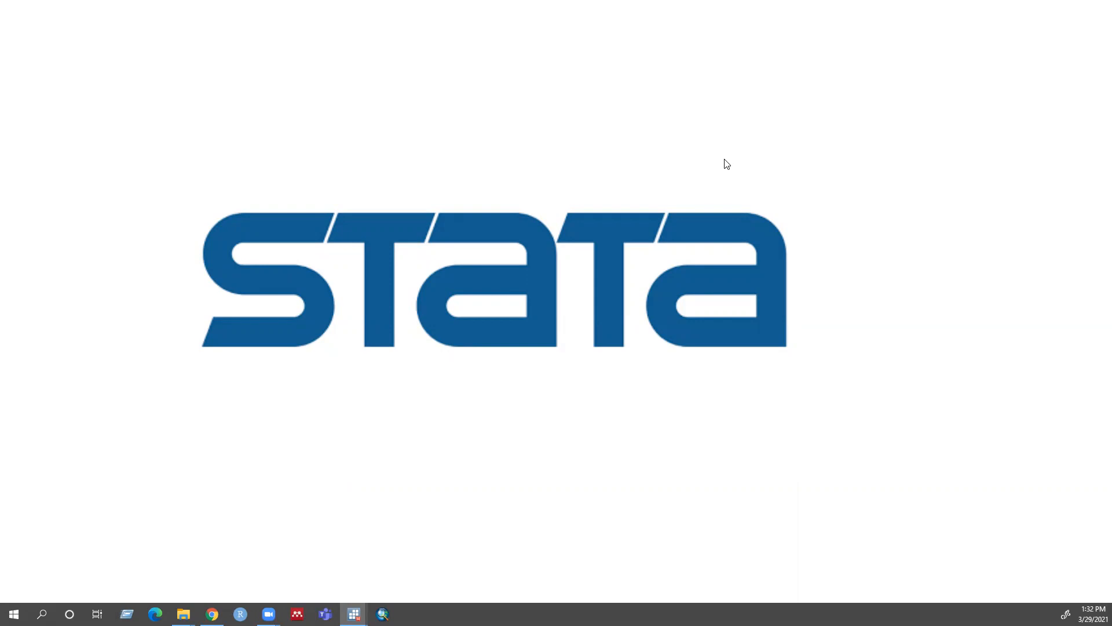
{"action": "mouse_move", "coordinate": [730, 161]}
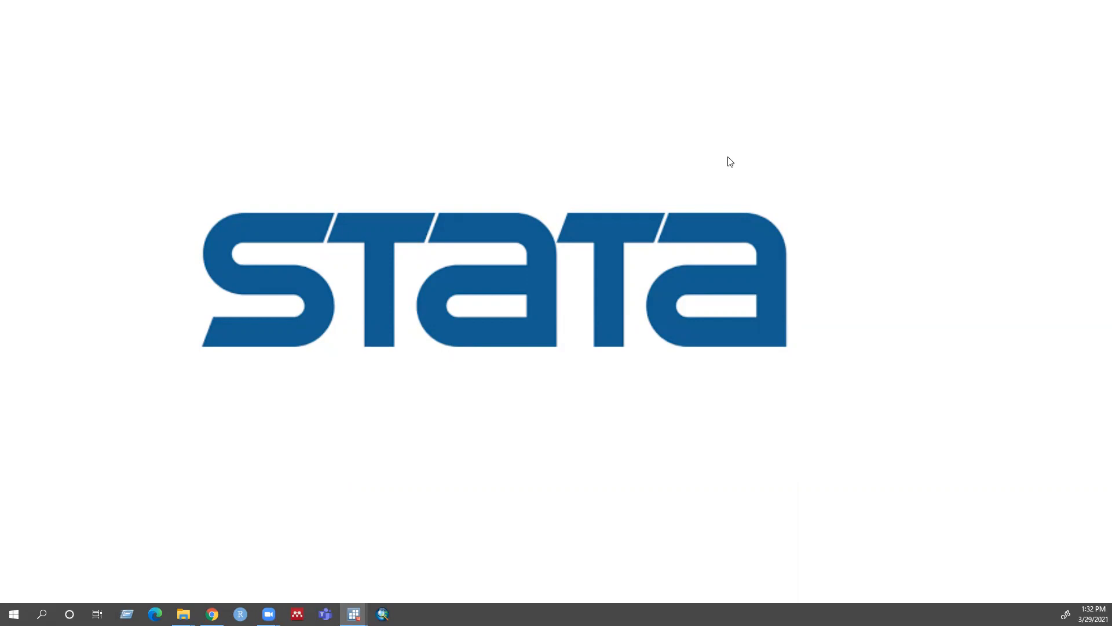
{"action": "mouse_move", "coordinate": [731, 165]}
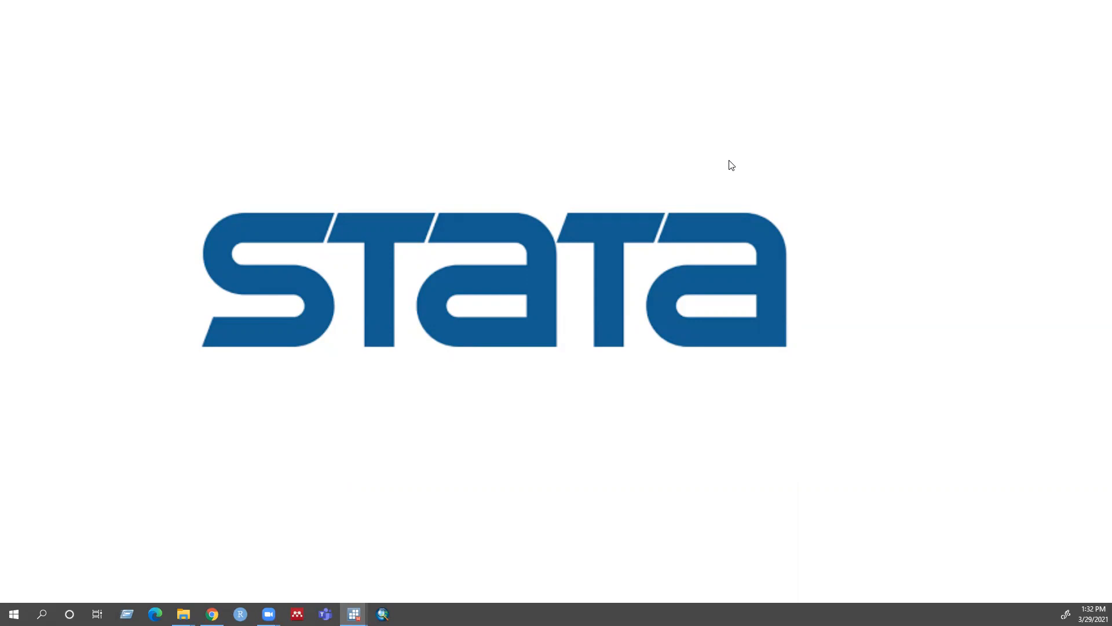
{"action": "mouse_move", "coordinate": [429, 533]}
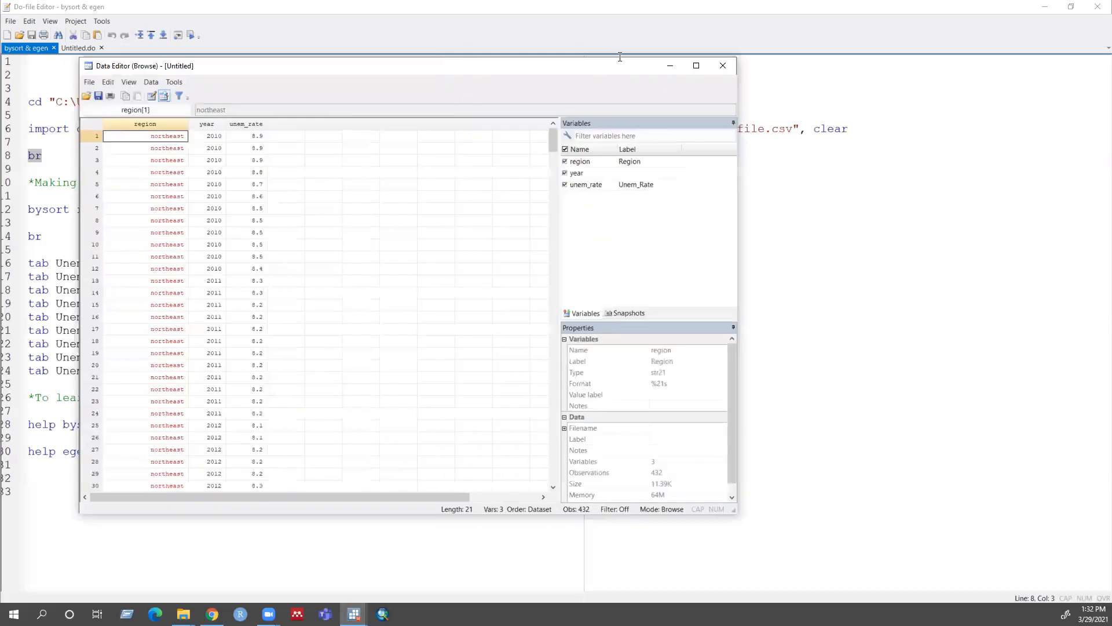
Maximize the data browser showing the unemployment data's region, year and unem_rate columns.
{"action": "left_click", "coordinate": [695, 65]}
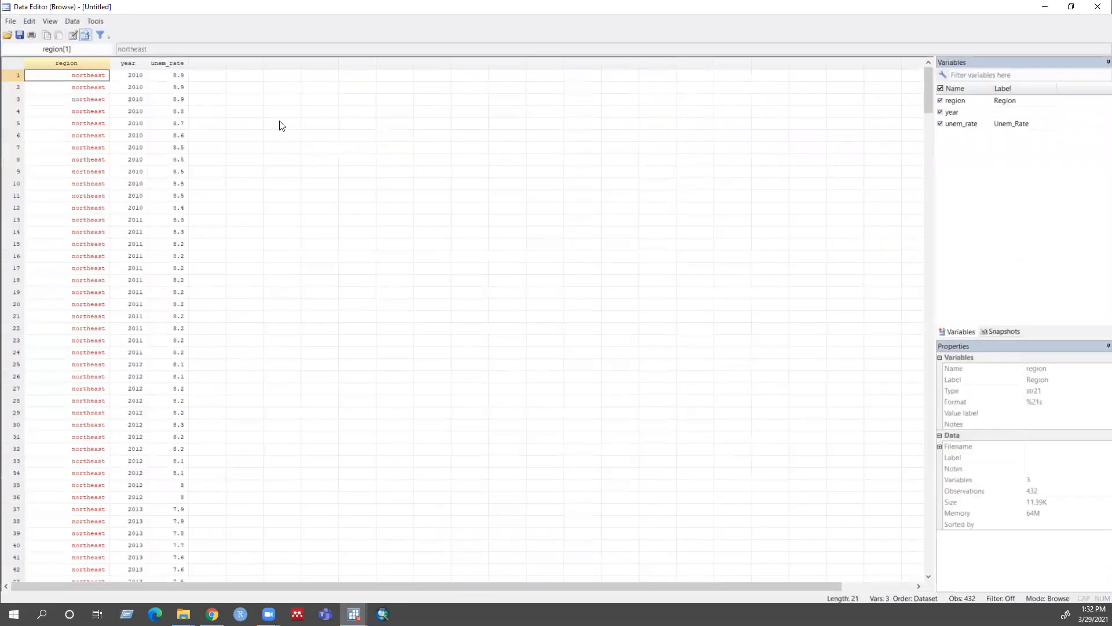
{"action": "mouse_move", "coordinate": [237, 212]}
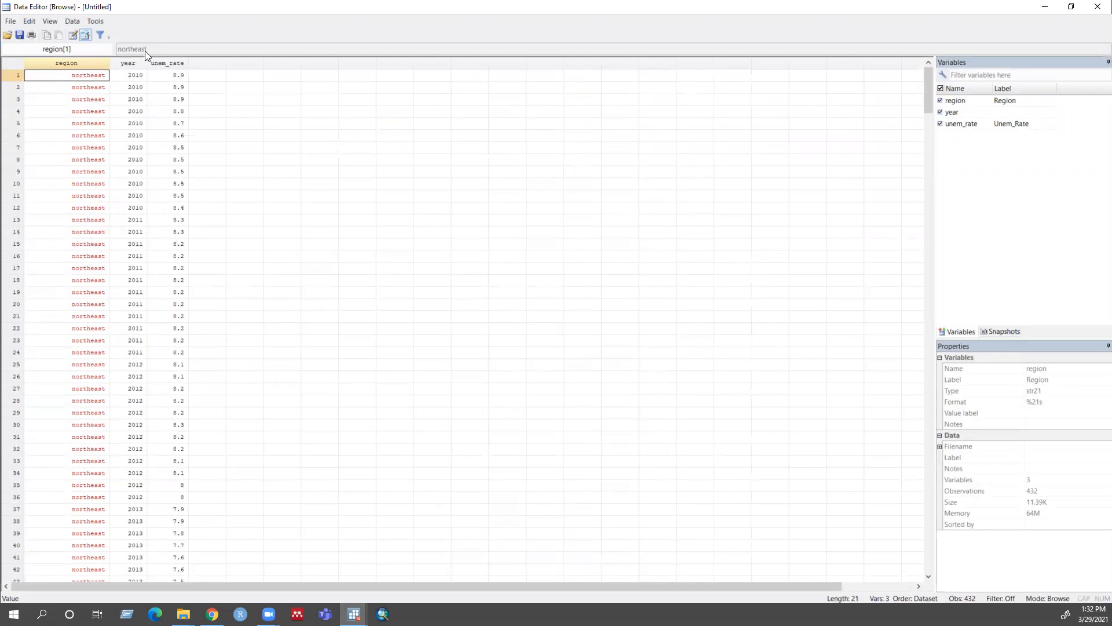
{"action": "mouse_move", "coordinate": [175, 64]}
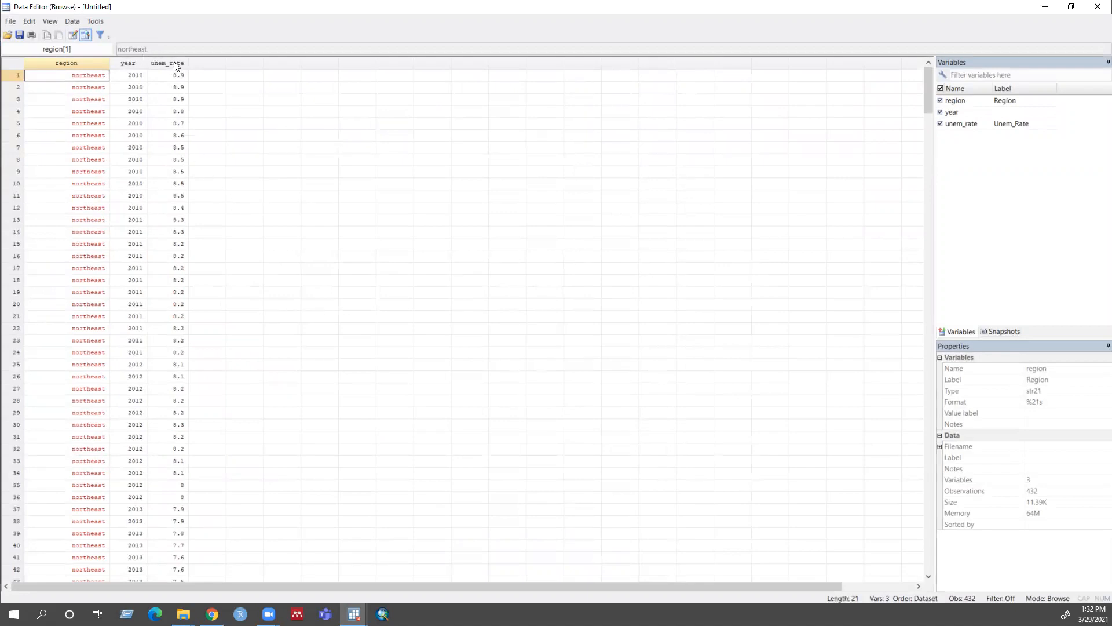
{"action": "mouse_move", "coordinate": [182, 117]}
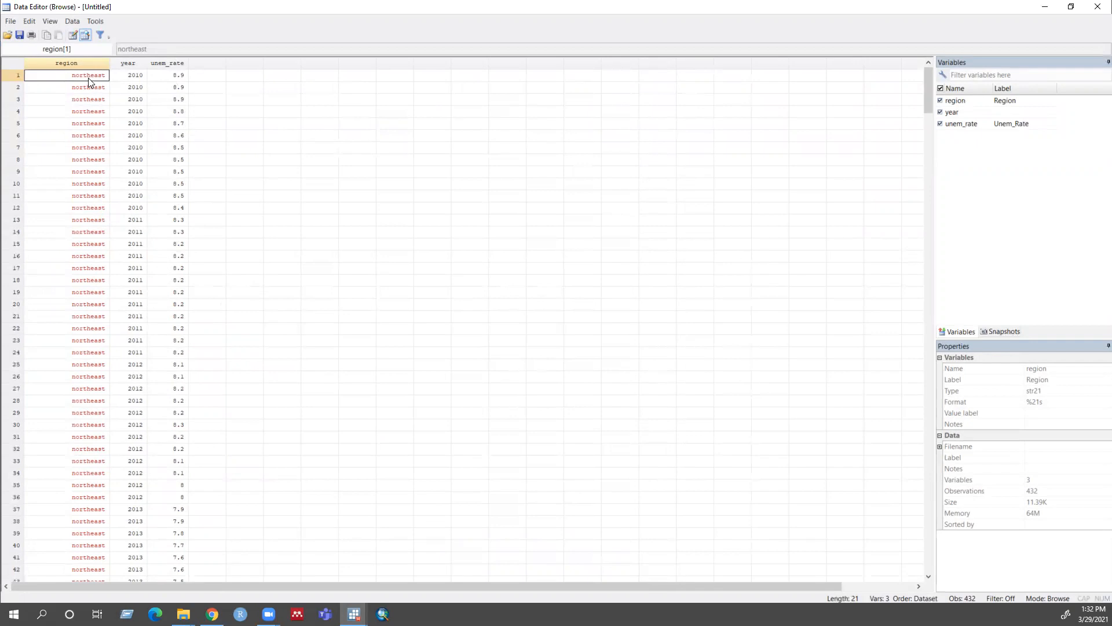
{"action": "mouse_move", "coordinate": [135, 82]}
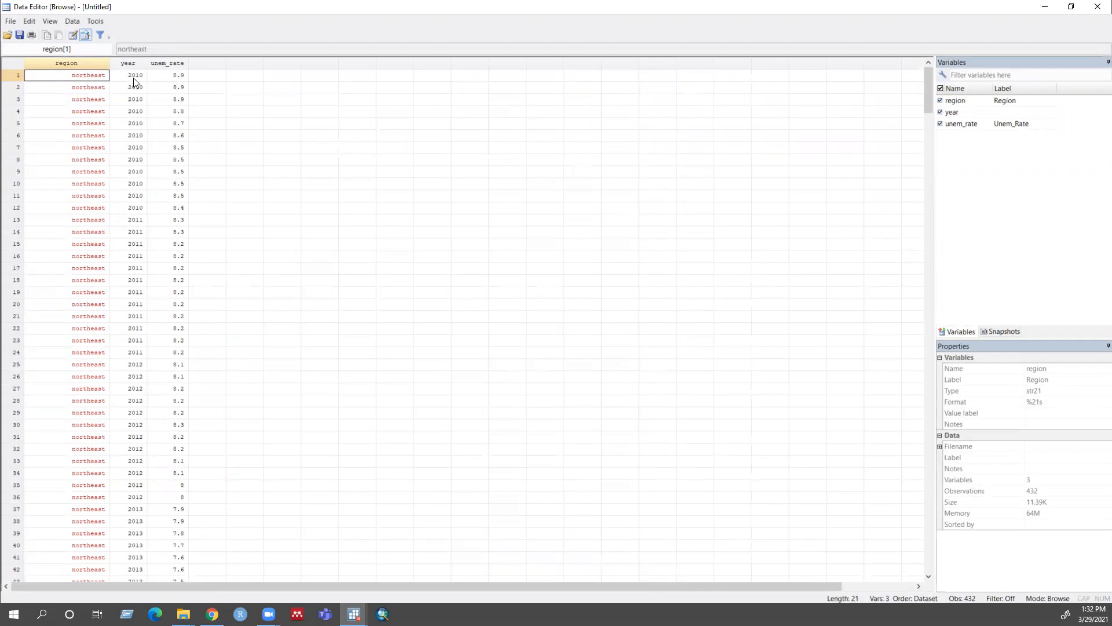
{"action": "mouse_move", "coordinate": [183, 107]}
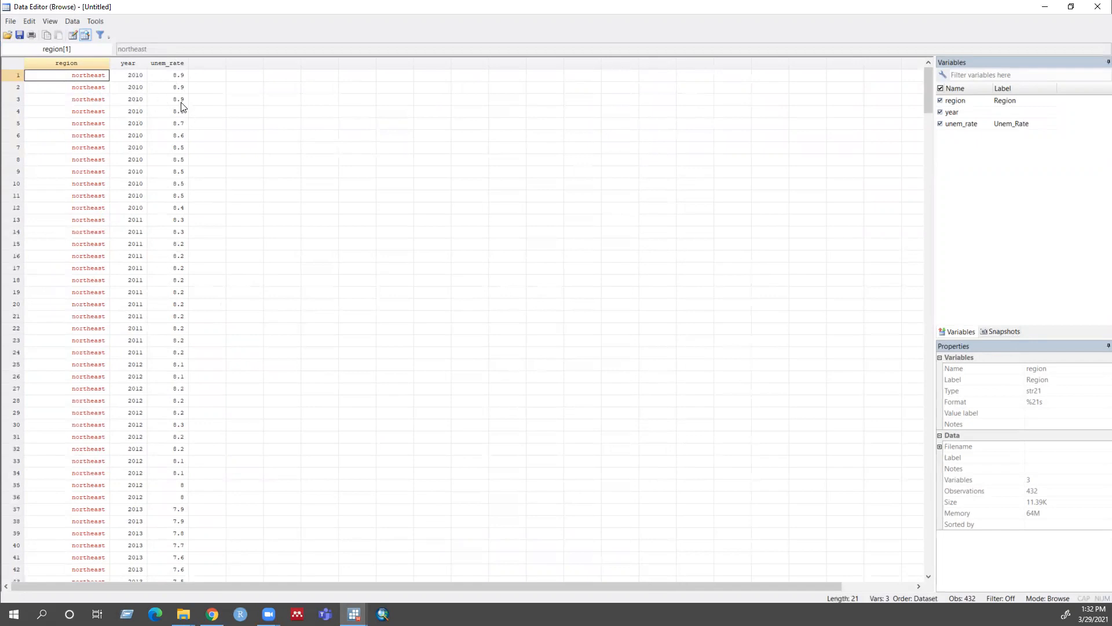
{"action": "mouse_move", "coordinate": [208, 112]}
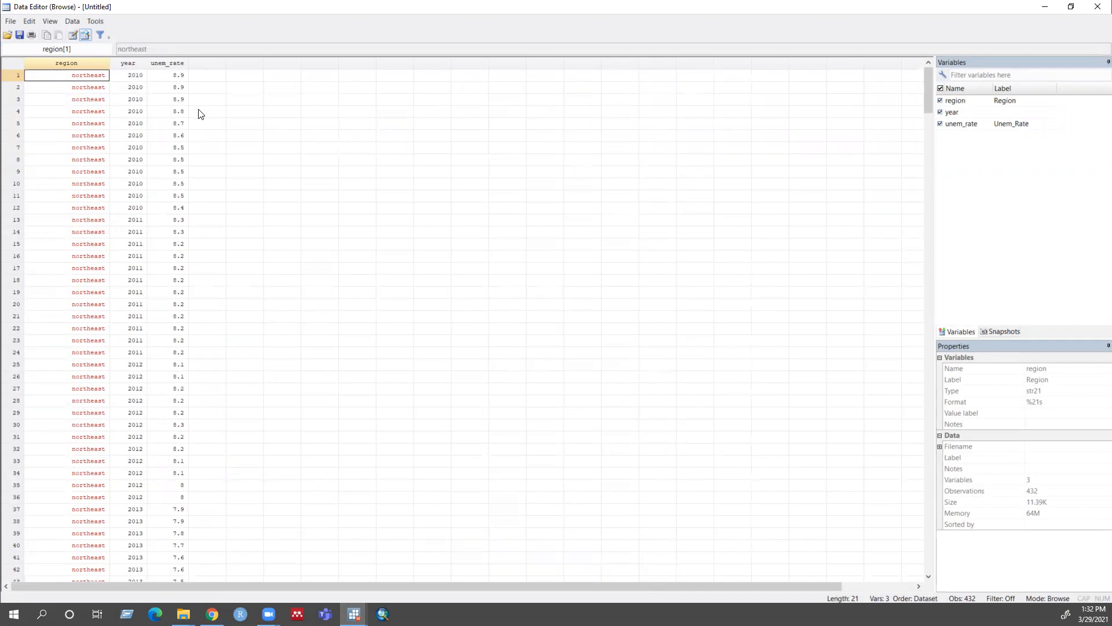
{"action": "mouse_move", "coordinate": [873, 97]}
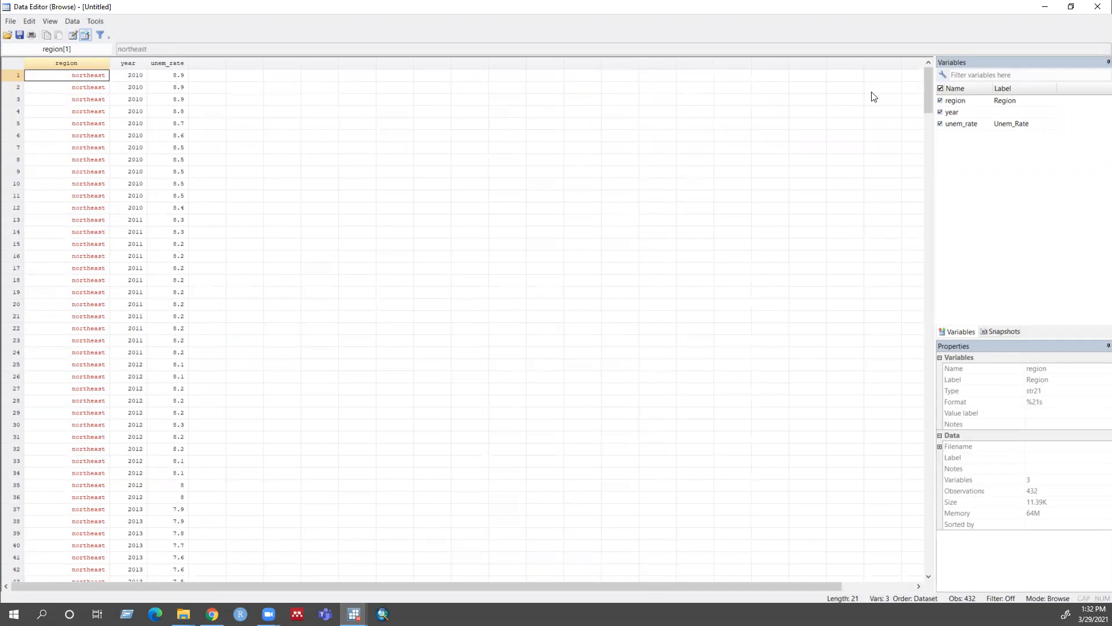
{"action": "mouse_move", "coordinate": [819, 131]}
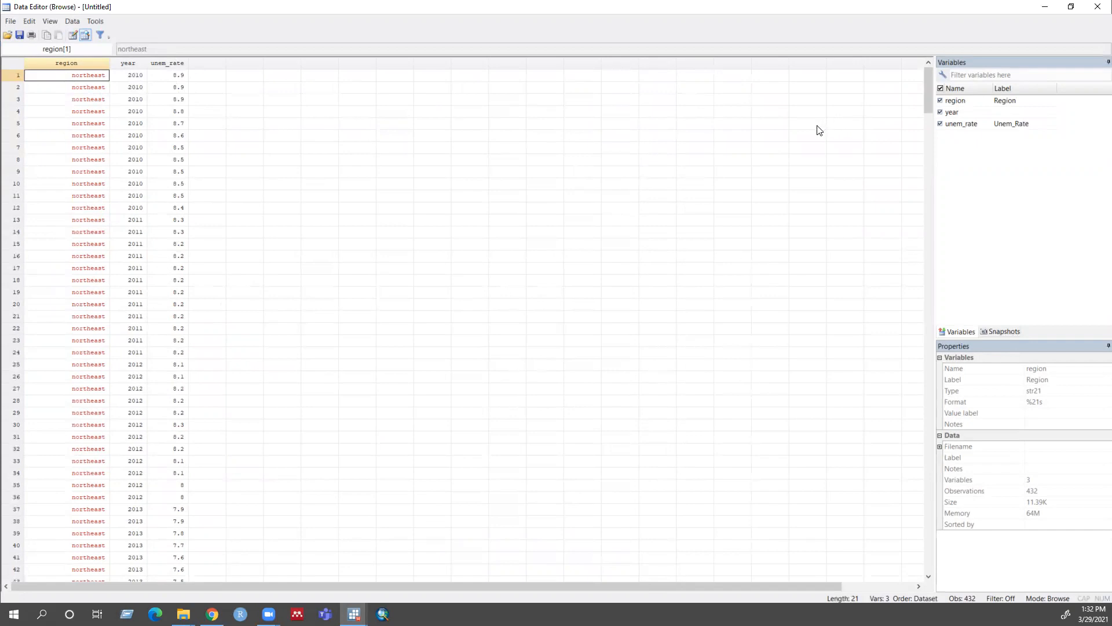
{"action": "mouse_move", "coordinate": [328, 208]}
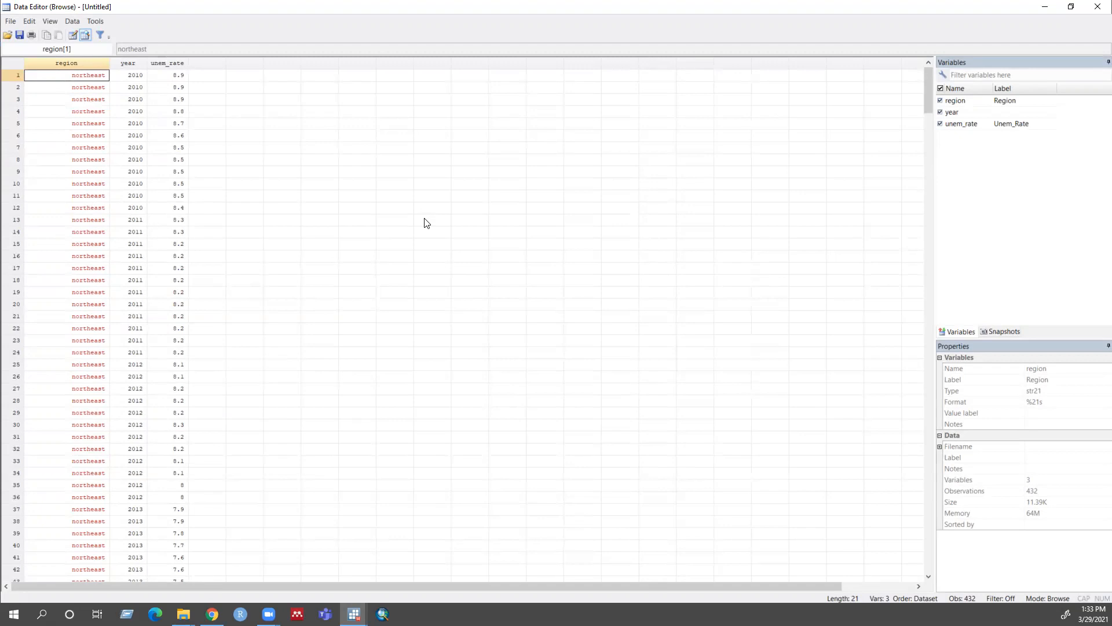
{"action": "mouse_move", "coordinate": [414, 206]}
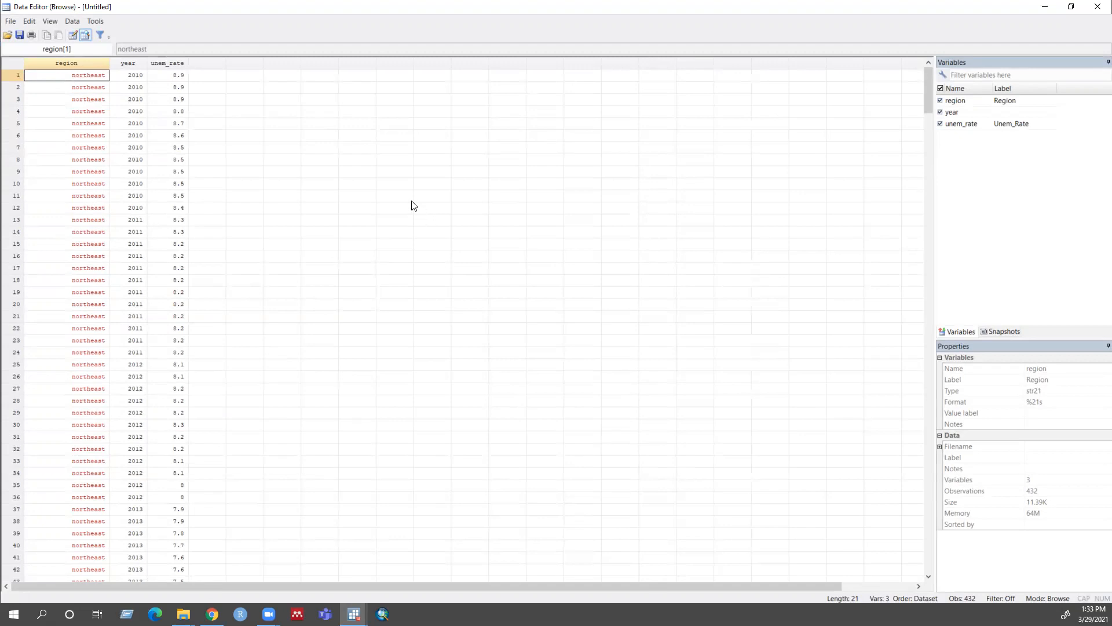
{"action": "mouse_move", "coordinate": [357, 208]}
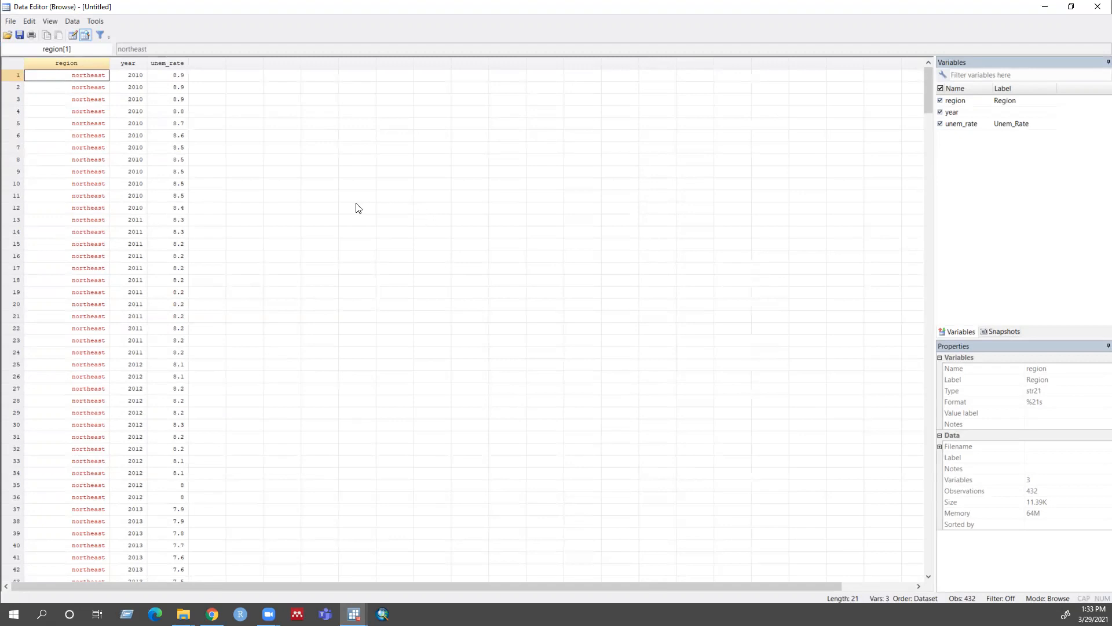
{"action": "mouse_move", "coordinate": [609, 218]}
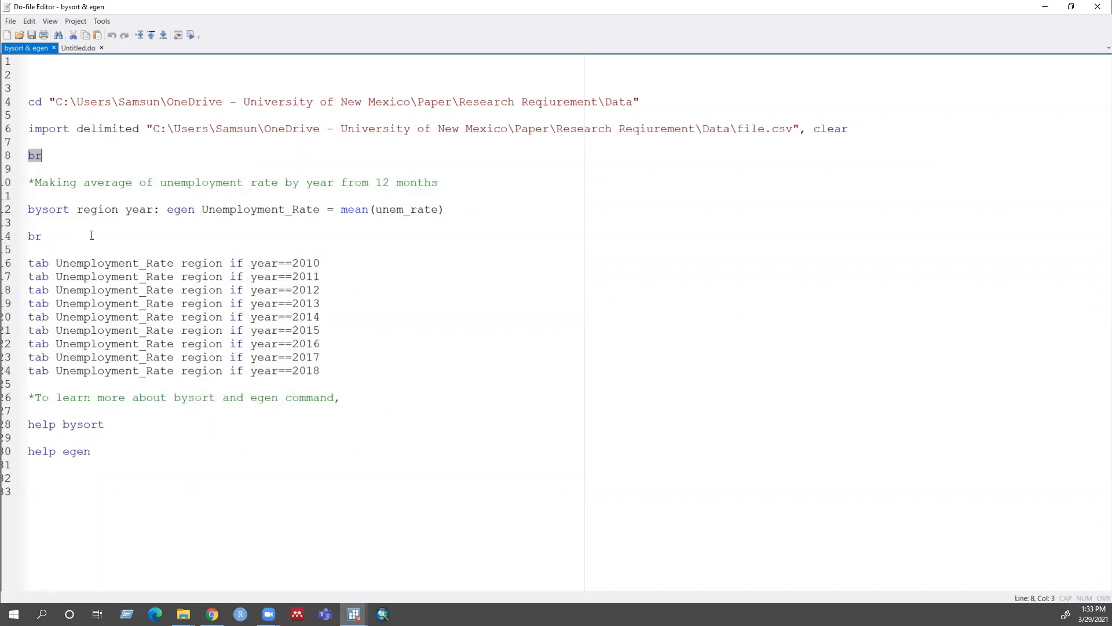
{"action": "mouse_move", "coordinate": [87, 209]}
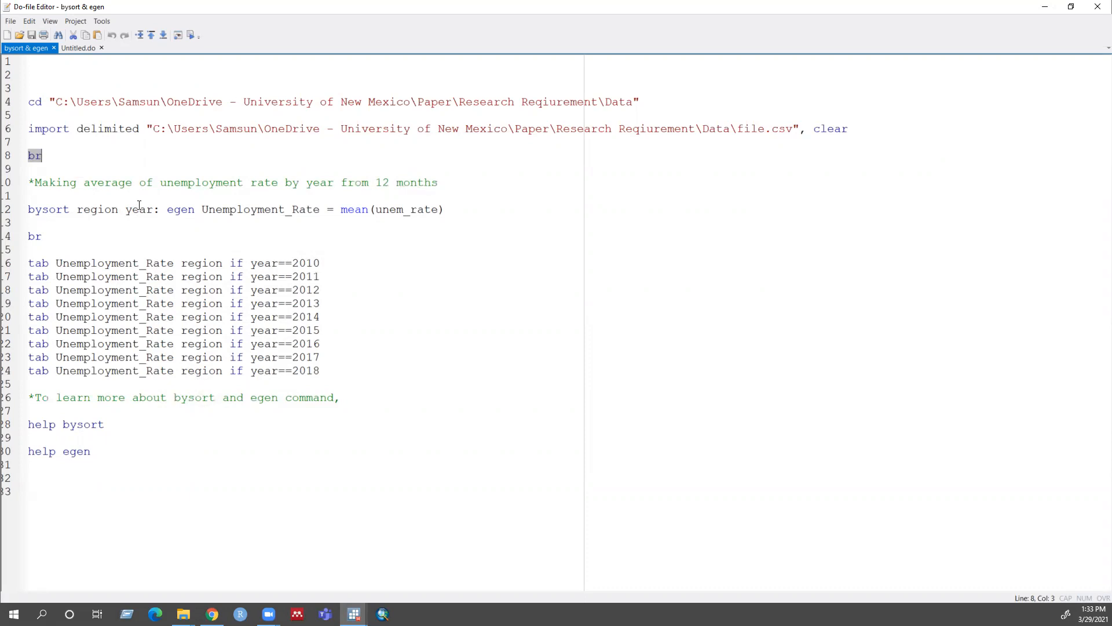
{"action": "mouse_move", "coordinate": [111, 209]}
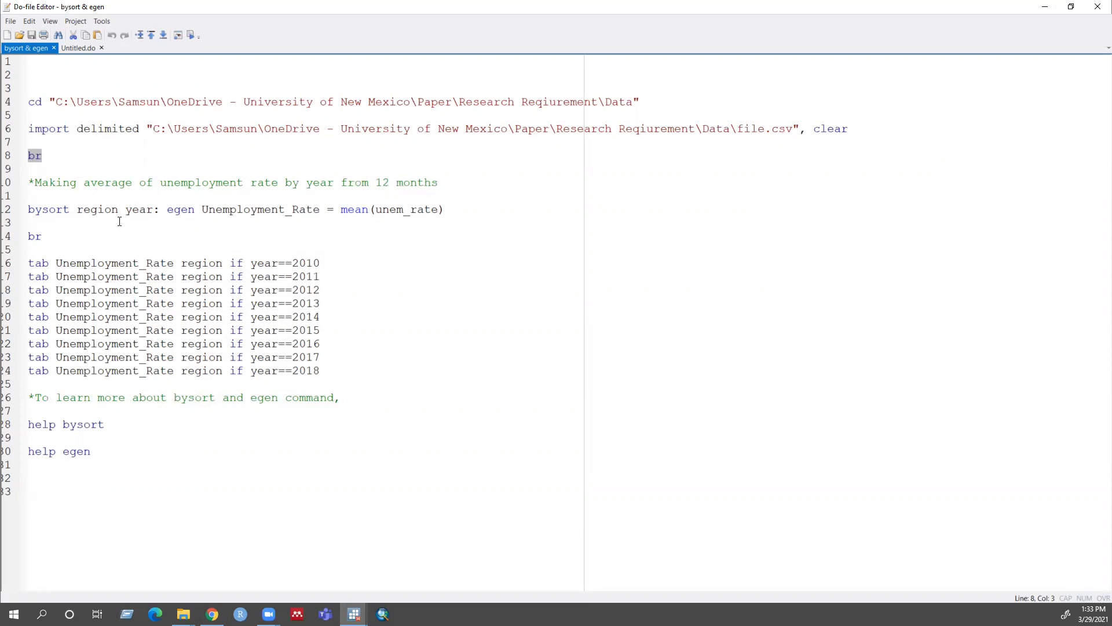
{"action": "mouse_move", "coordinate": [195, 216]}
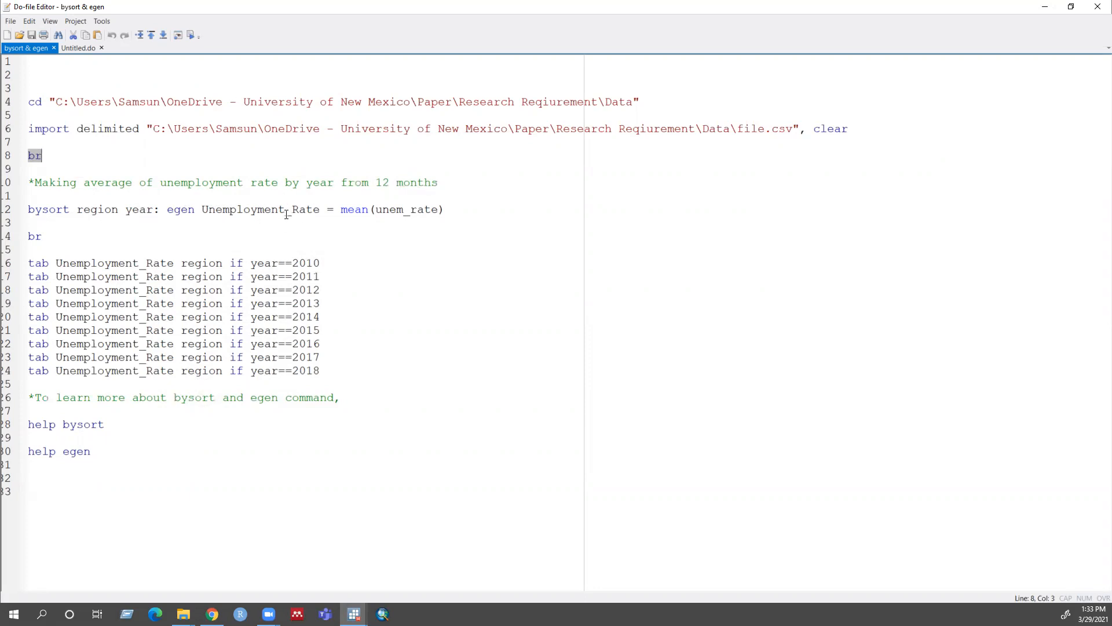
{"action": "mouse_move", "coordinate": [369, 209]}
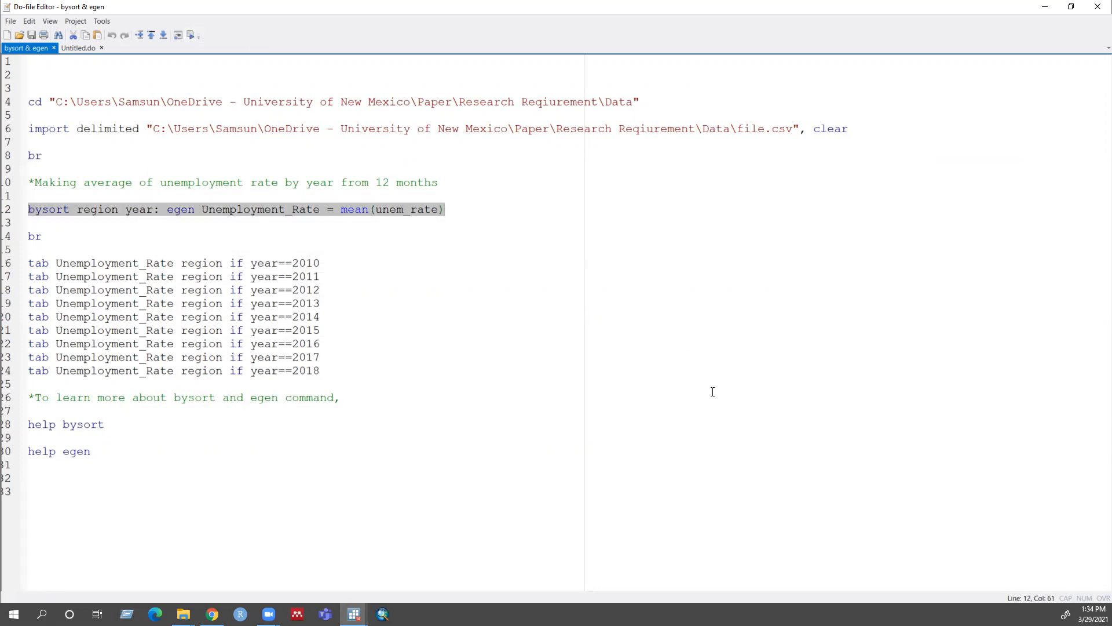
{"action": "mouse_move", "coordinate": [353, 614]}
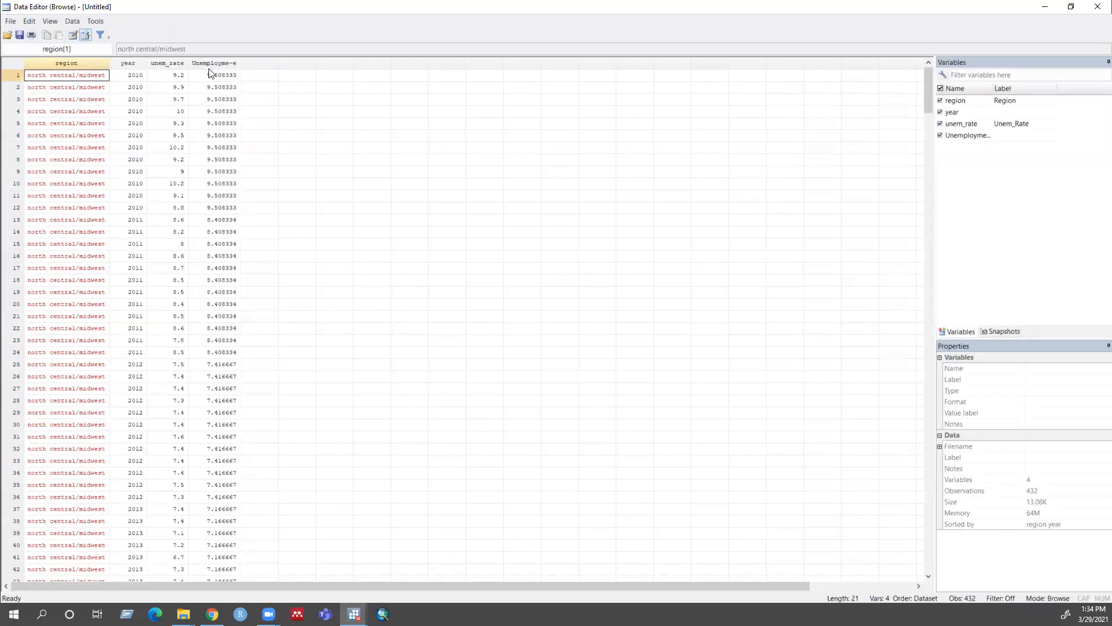
{"action": "mouse_move", "coordinate": [225, 84]}
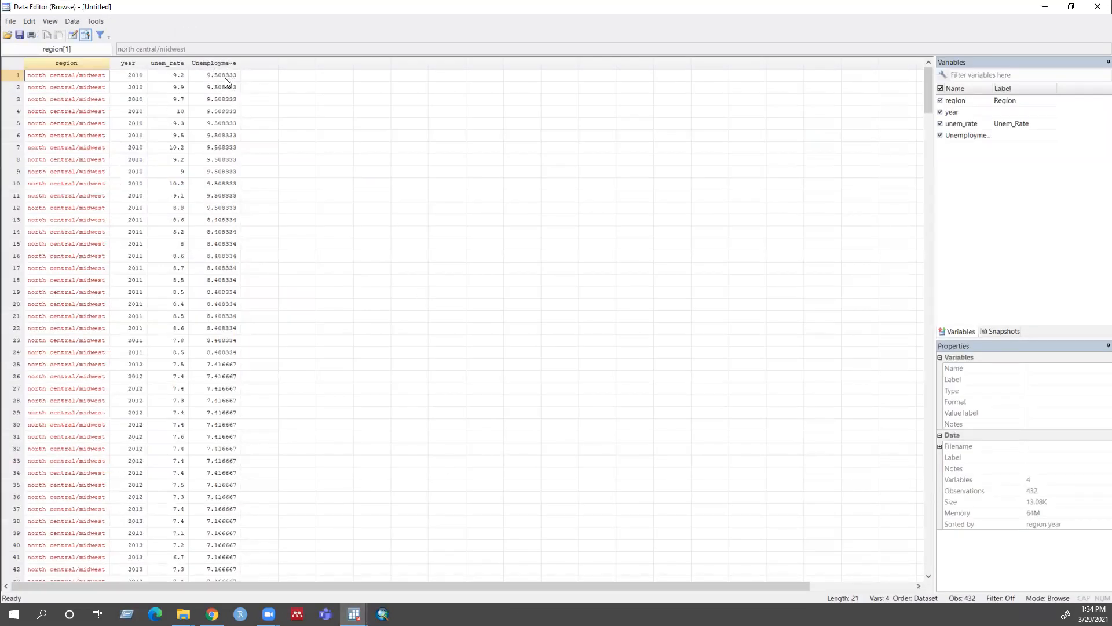
{"action": "mouse_move", "coordinate": [215, 103]}
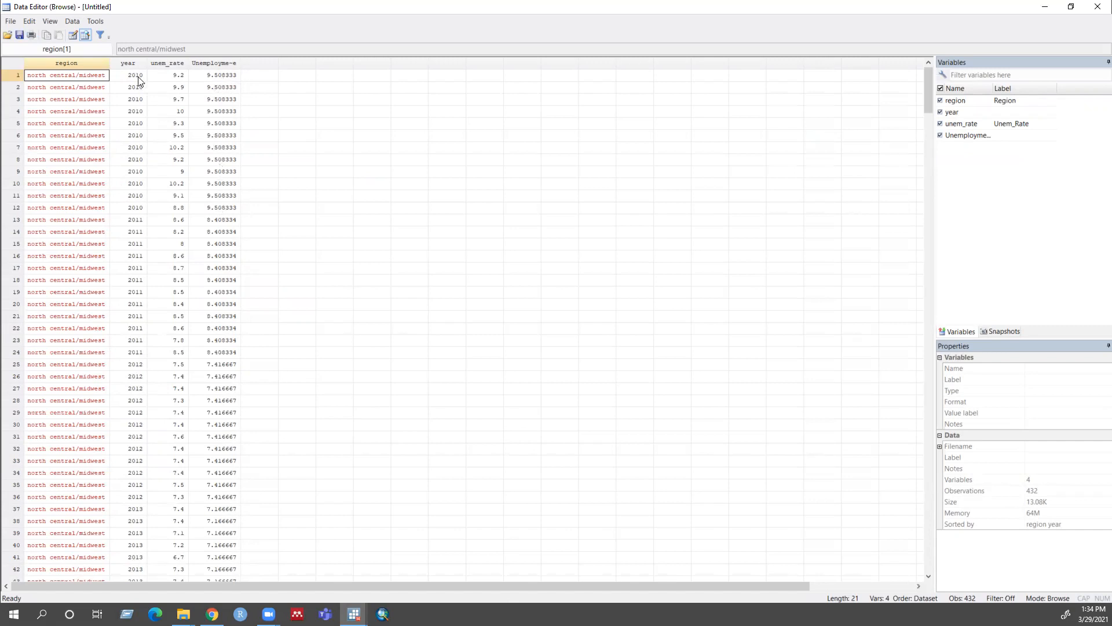
{"action": "mouse_move", "coordinate": [221, 79]}
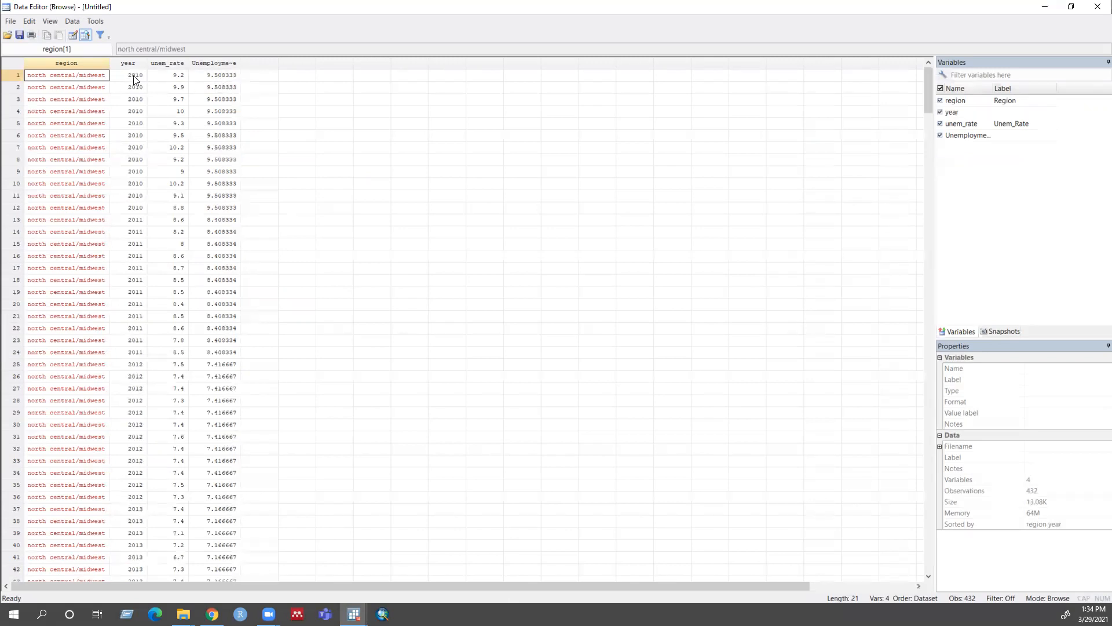
{"action": "mouse_move", "coordinate": [345, 35]}
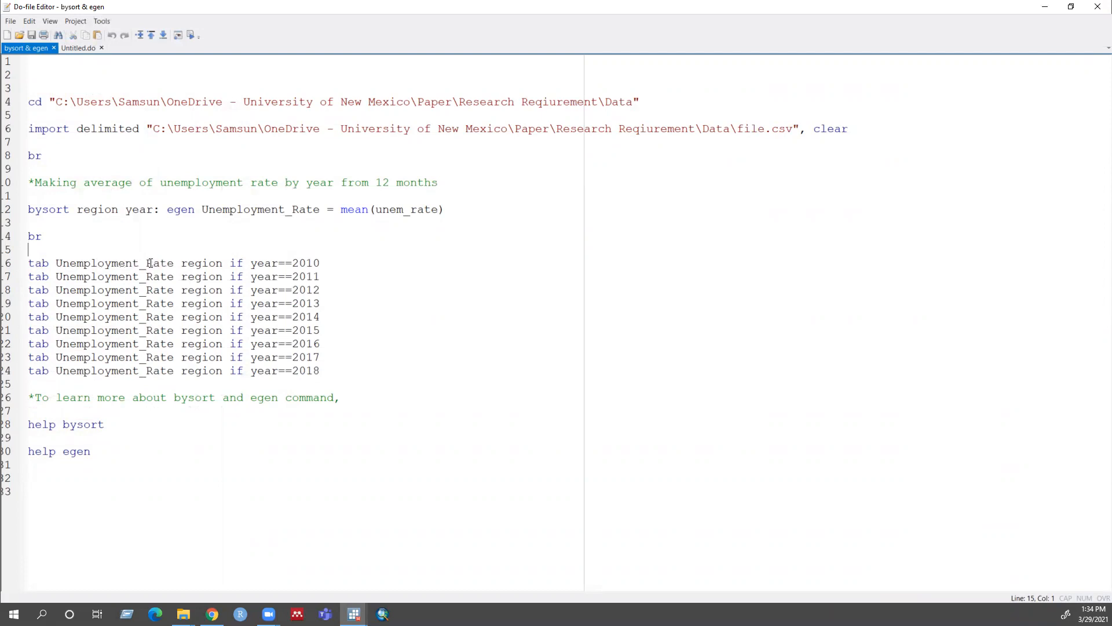
{"action": "mouse_move", "coordinate": [233, 263]}
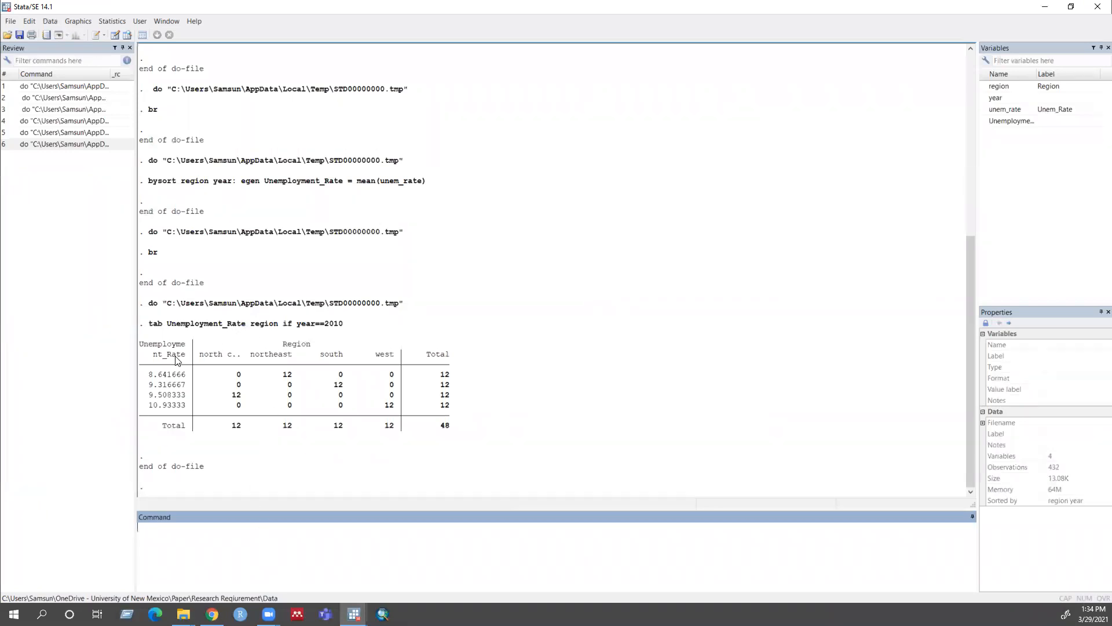
{"action": "mouse_move", "coordinate": [160, 410]}
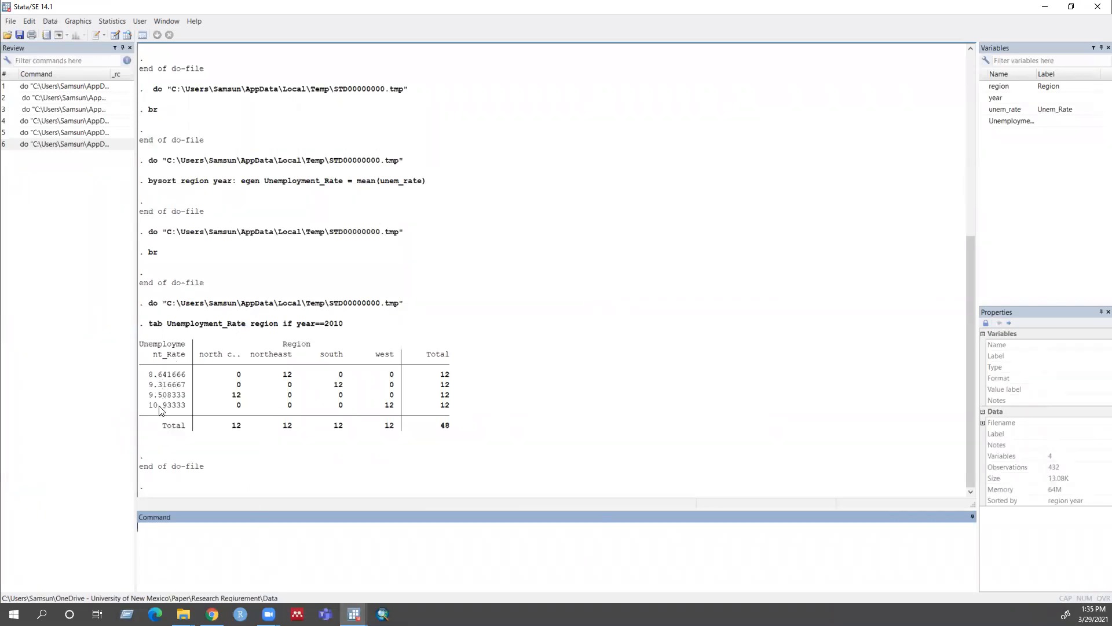
{"action": "mouse_move", "coordinate": [170, 395]}
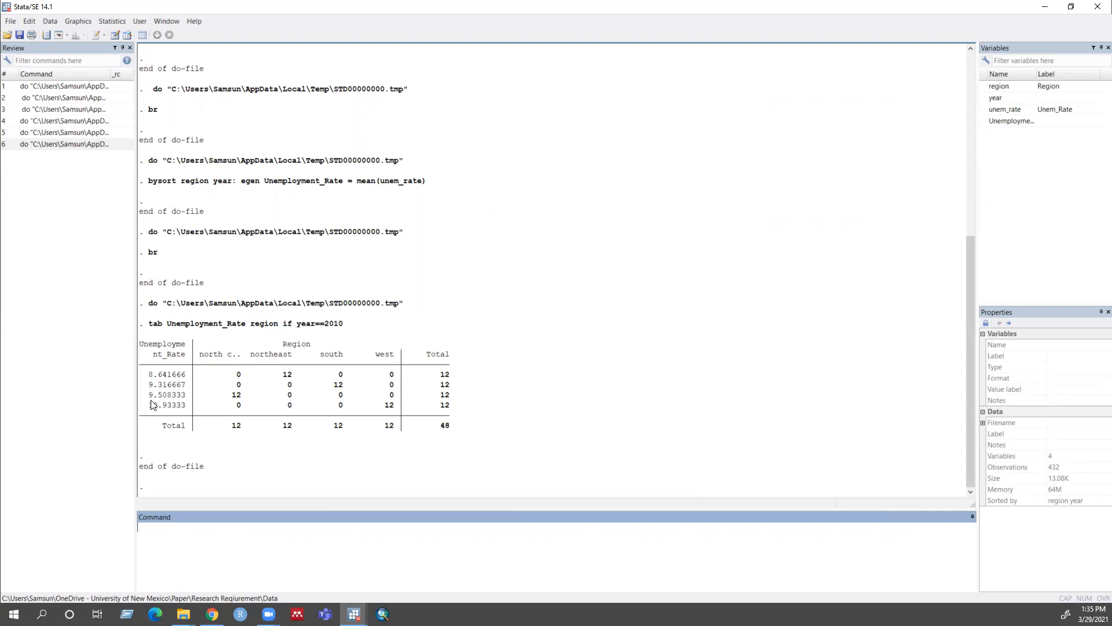
{"action": "mouse_move", "coordinate": [157, 405]}
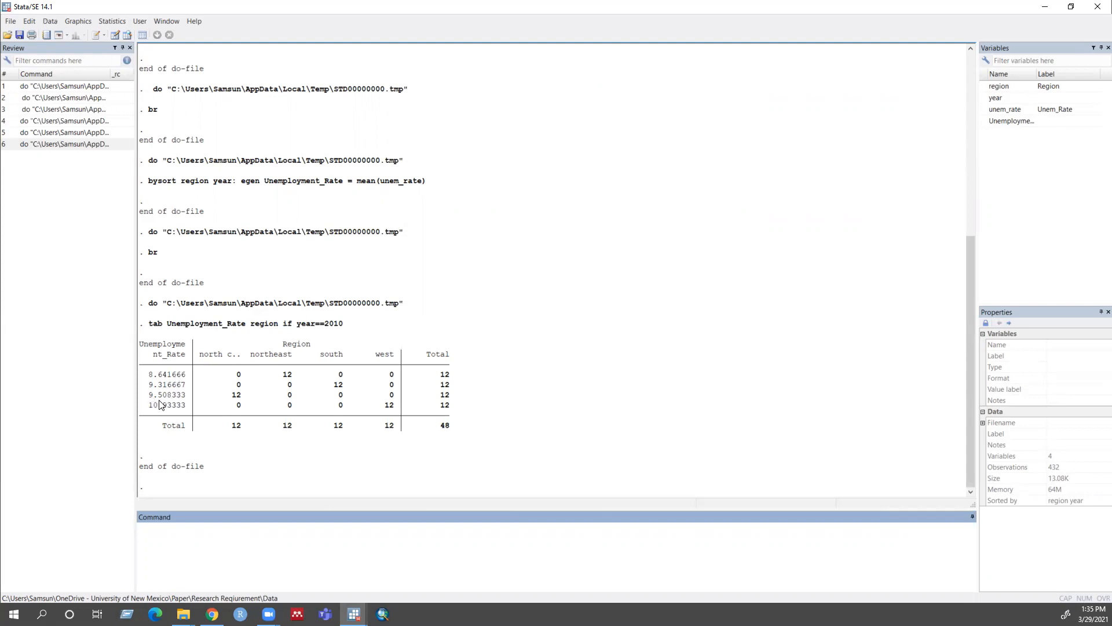
{"action": "mouse_move", "coordinate": [215, 403]}
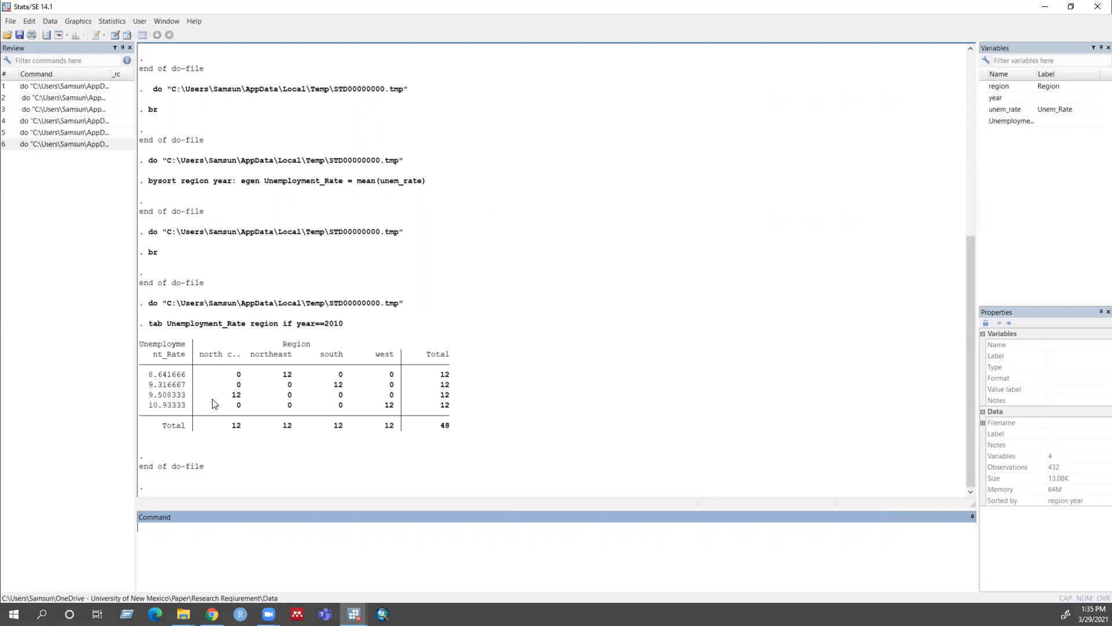
{"action": "mouse_move", "coordinate": [229, 396]}
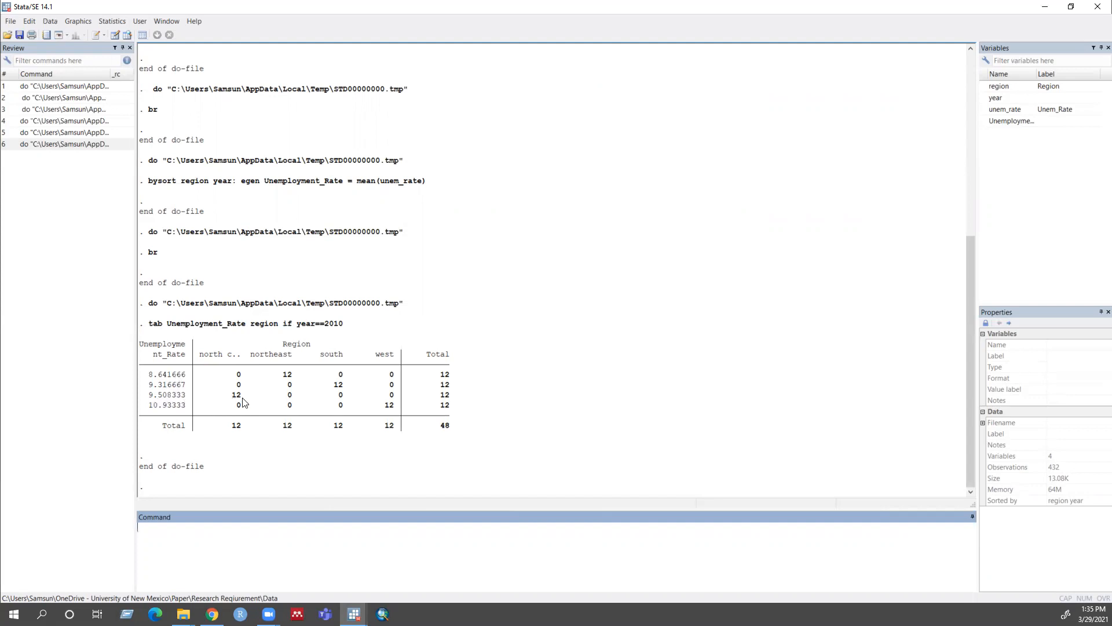
{"action": "mouse_move", "coordinate": [258, 424]}
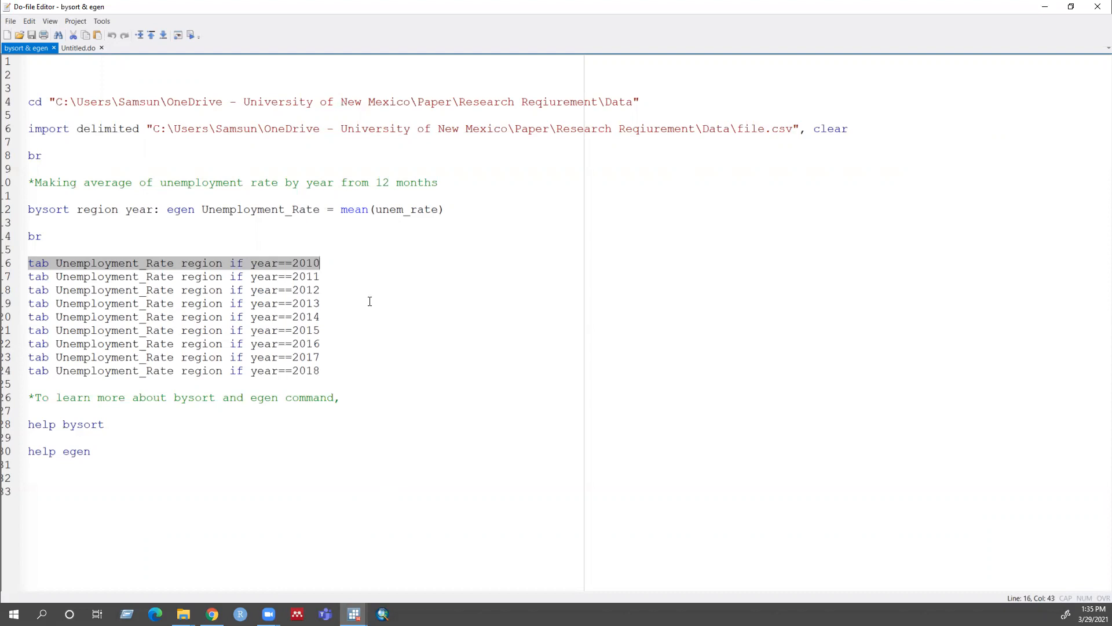
{"action": "mouse_move", "coordinate": [227, 483]}
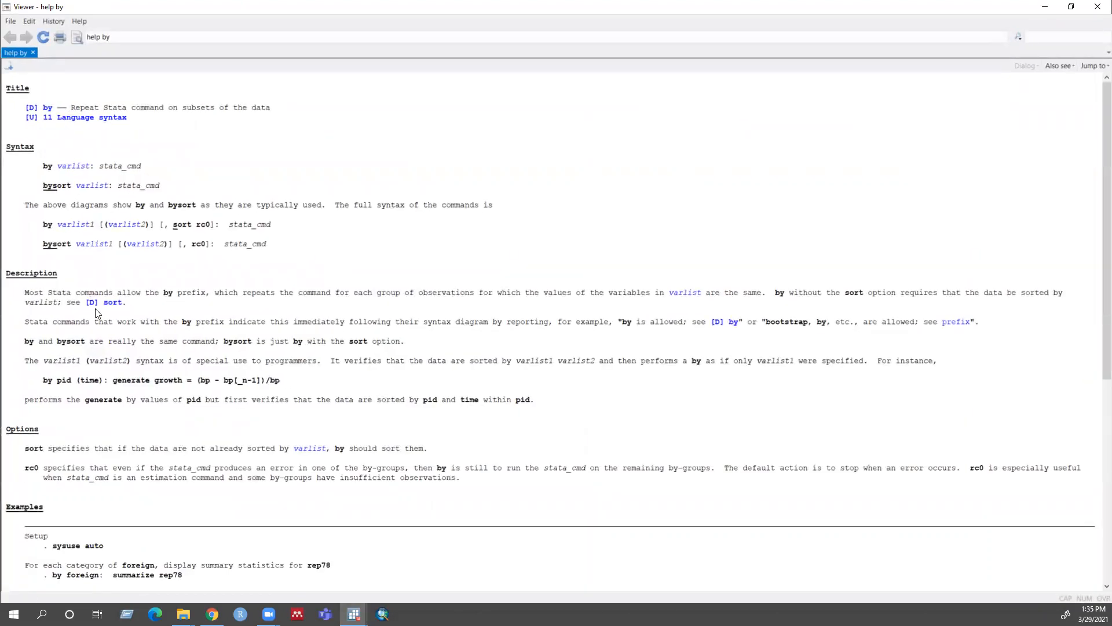
Scroll through the bysort help, then run the help egen line from the do-file.
{"action": "scroll", "scroll_direction": "down", "scroll_amount": 3}
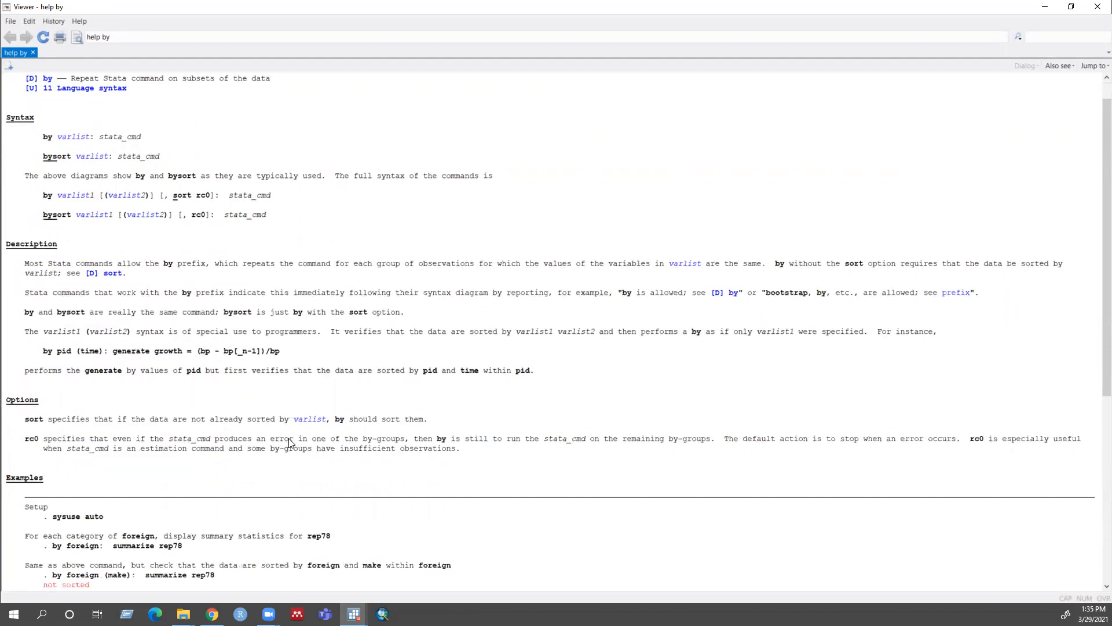
{"action": "scroll", "scroll_direction": "down", "scroll_amount": 3}
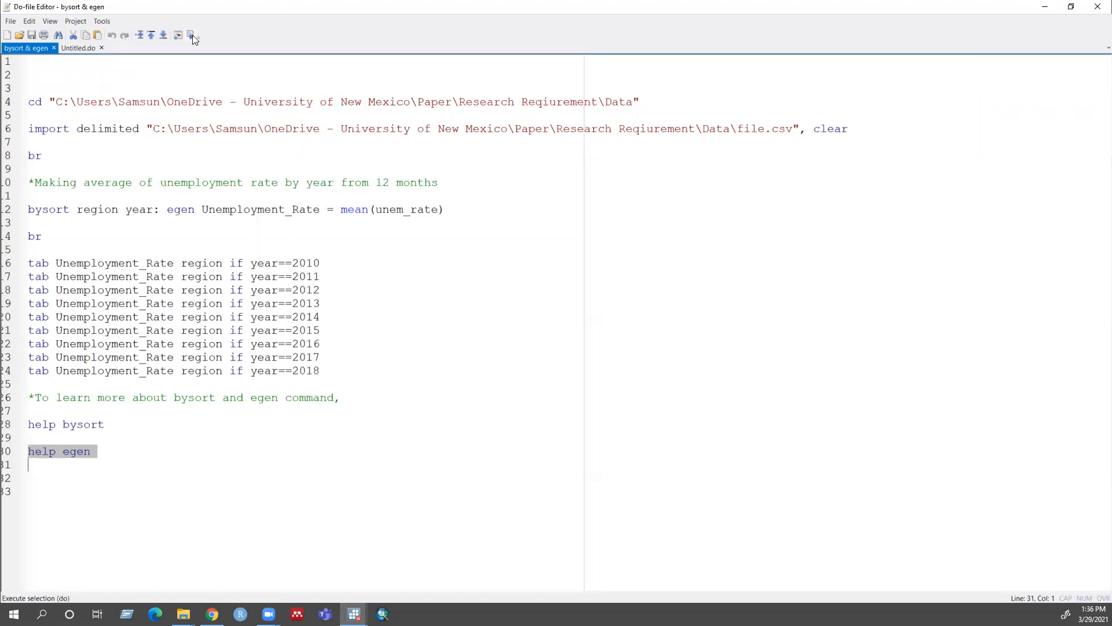
{"action": "left_click", "coordinate": [177, 35]}
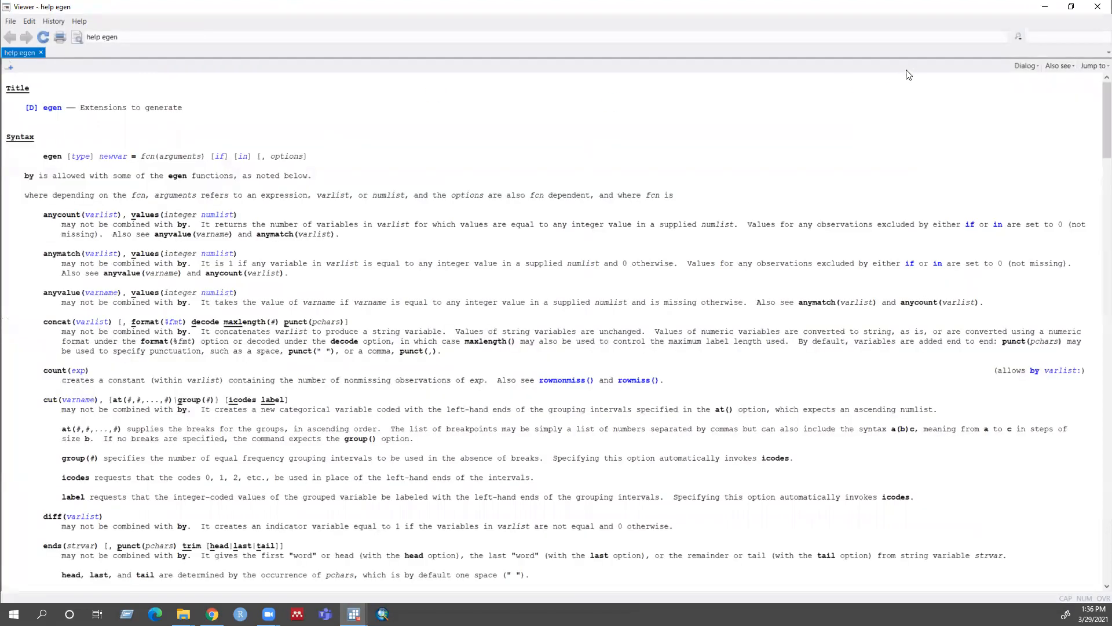
{"action": "mouse_move", "coordinate": [197, 295]}
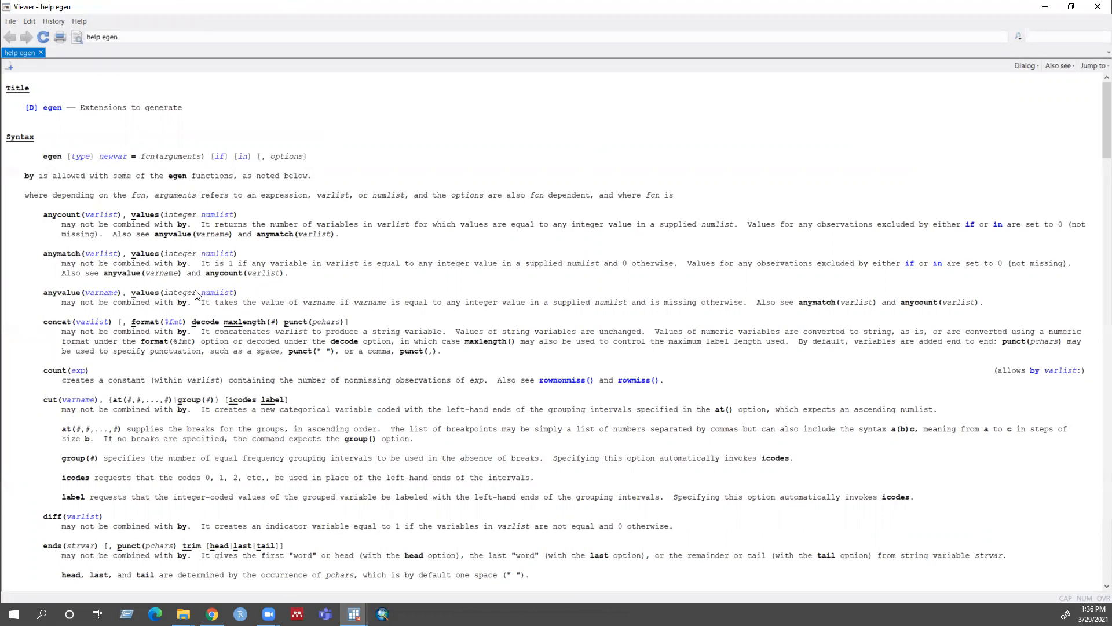
{"action": "mouse_move", "coordinate": [448, 462]}
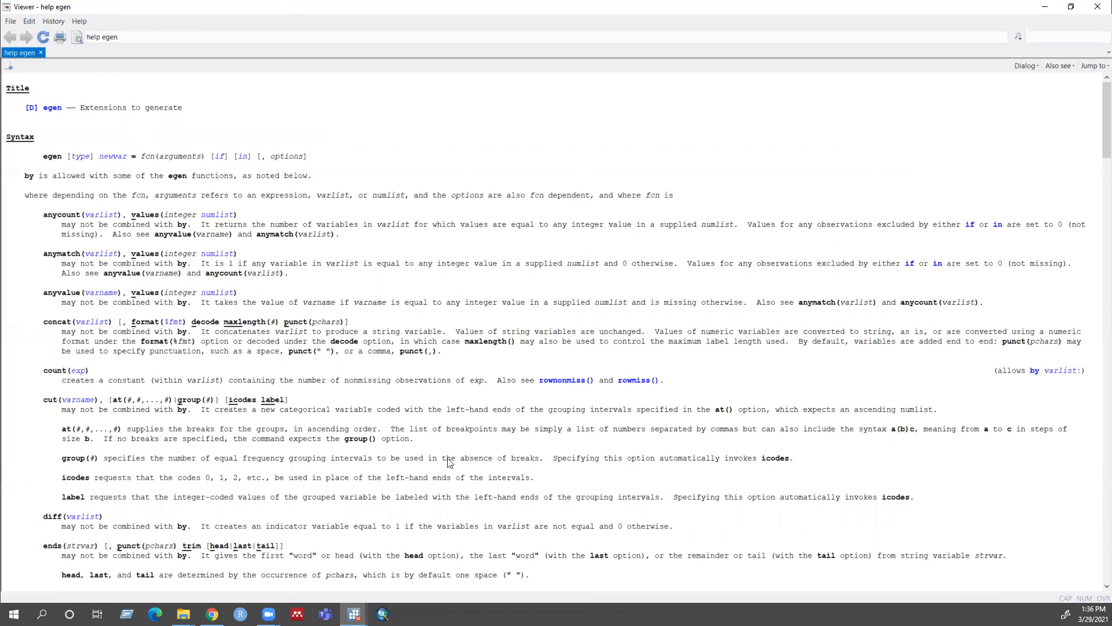
{"action": "scroll", "scroll_direction": "down", "scroll_amount": 3}
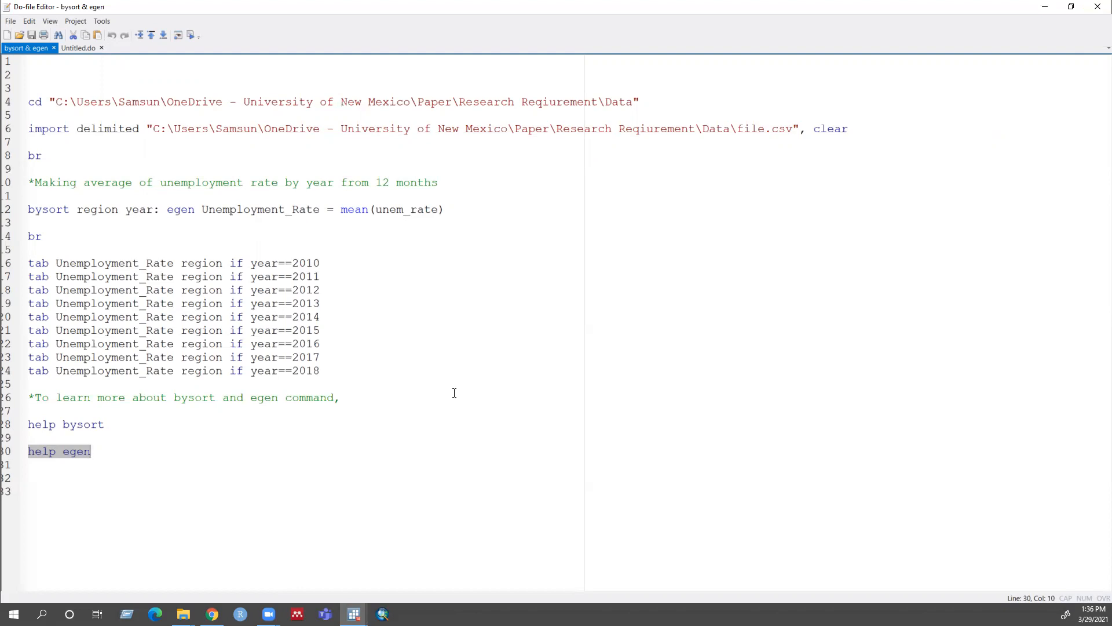
{"action": "mouse_move", "coordinate": [447, 389]}
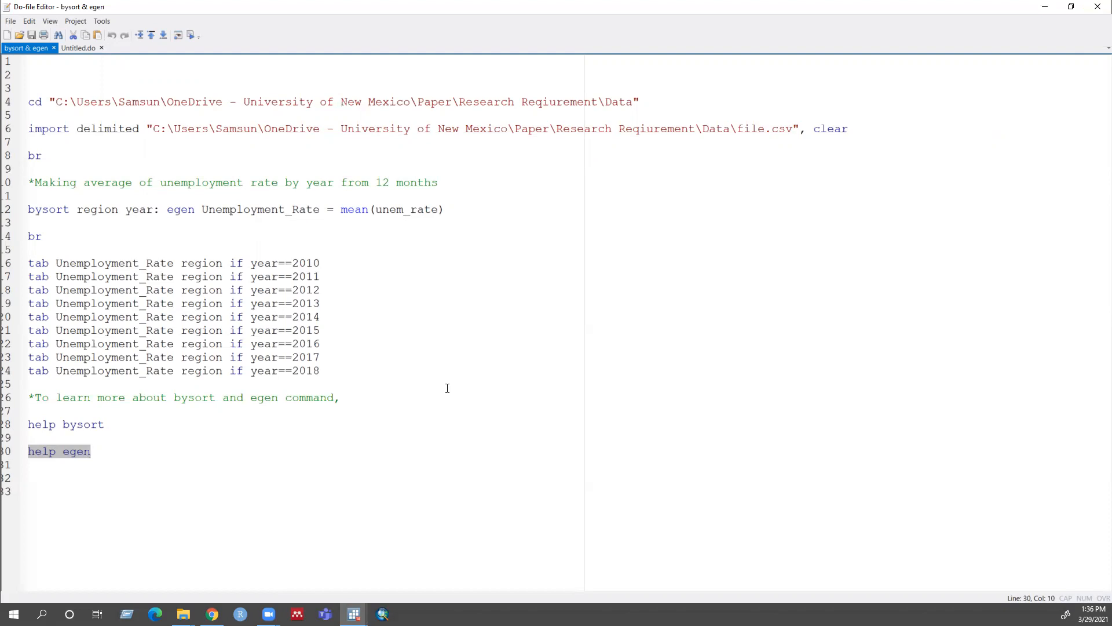